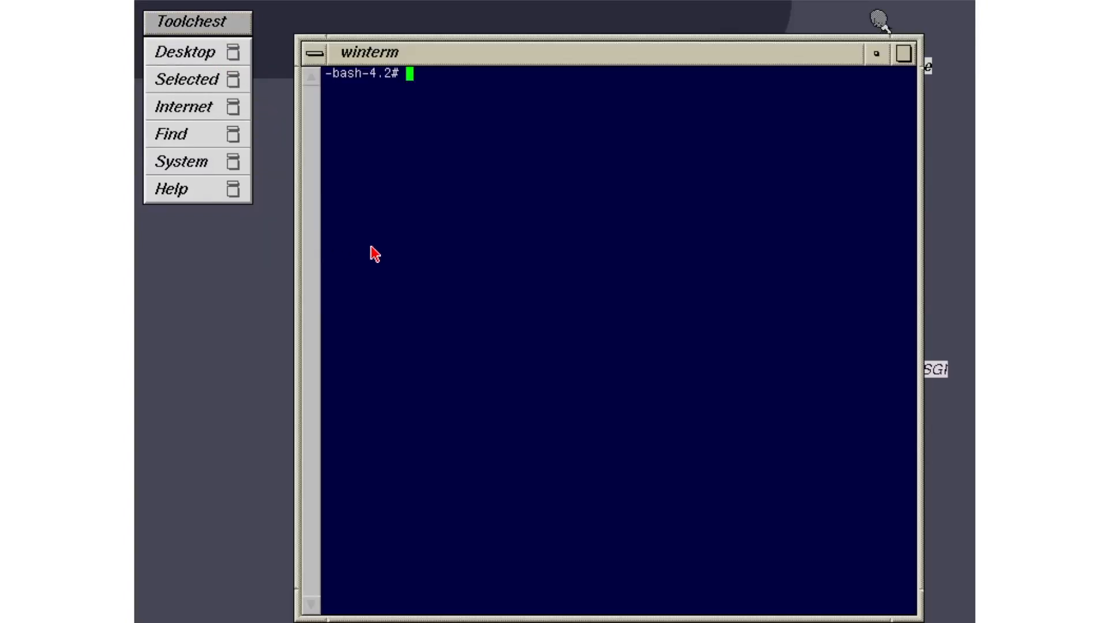
pyautogui.write('date +')
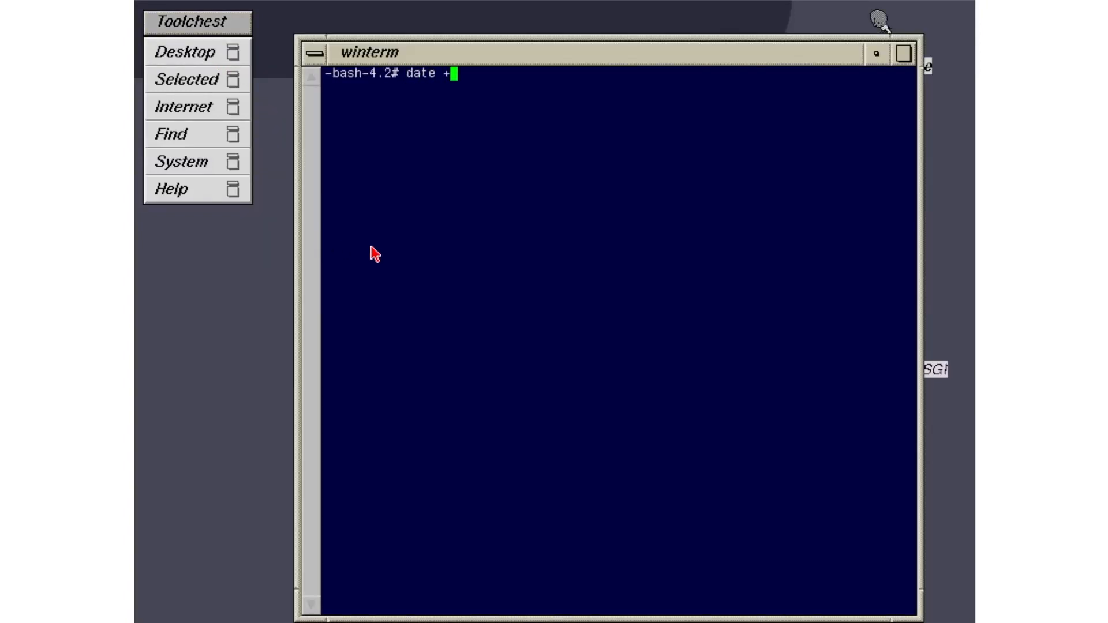